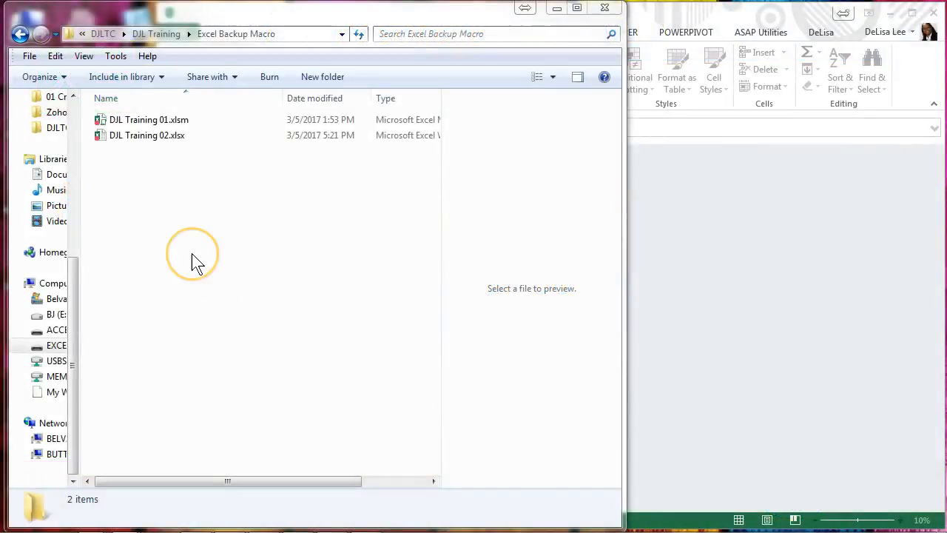
# - Select DJL Training 01.xlsm, then preview DJL Training 02.xlsx in the Excel Backup Macro folder
pyautogui.click(148, 118)
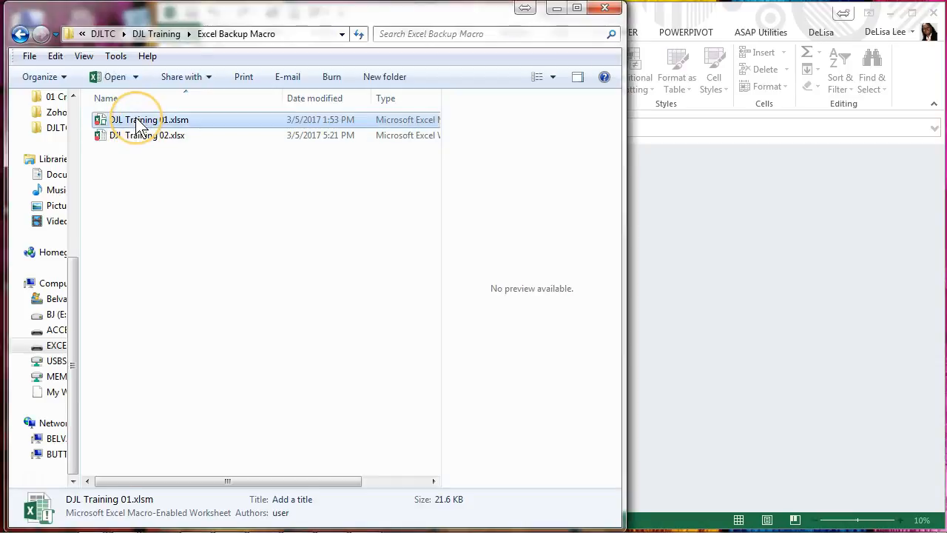
pyautogui.click(145, 135)
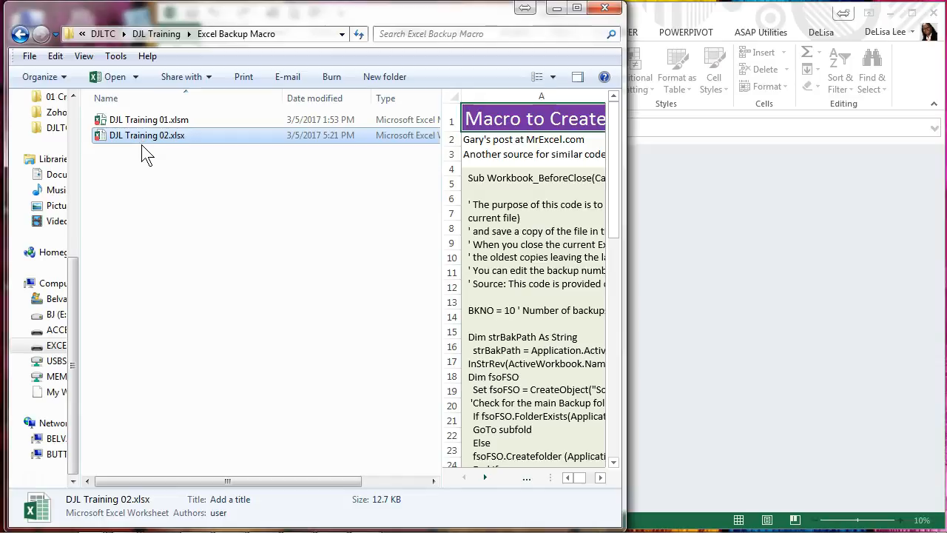
pyautogui.moveTo(151, 168)
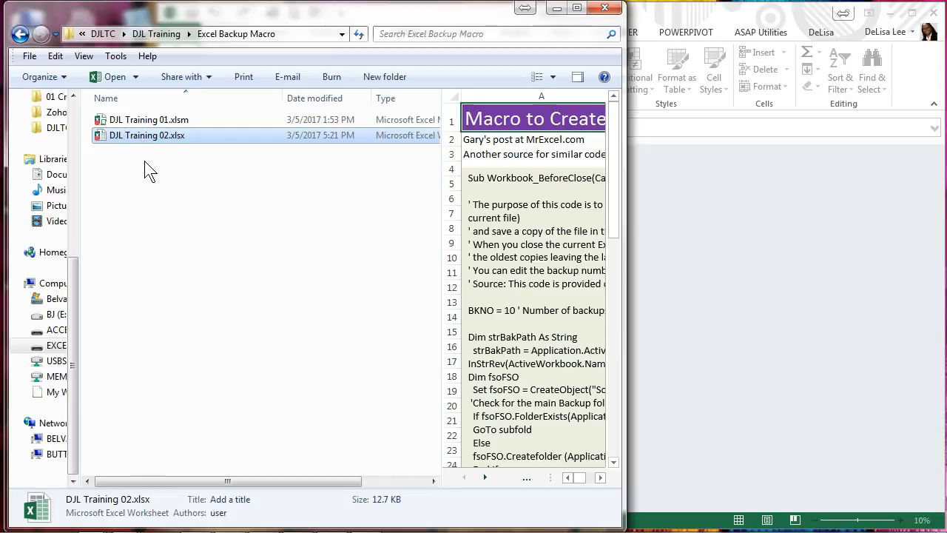
pyautogui.moveTo(146, 136)
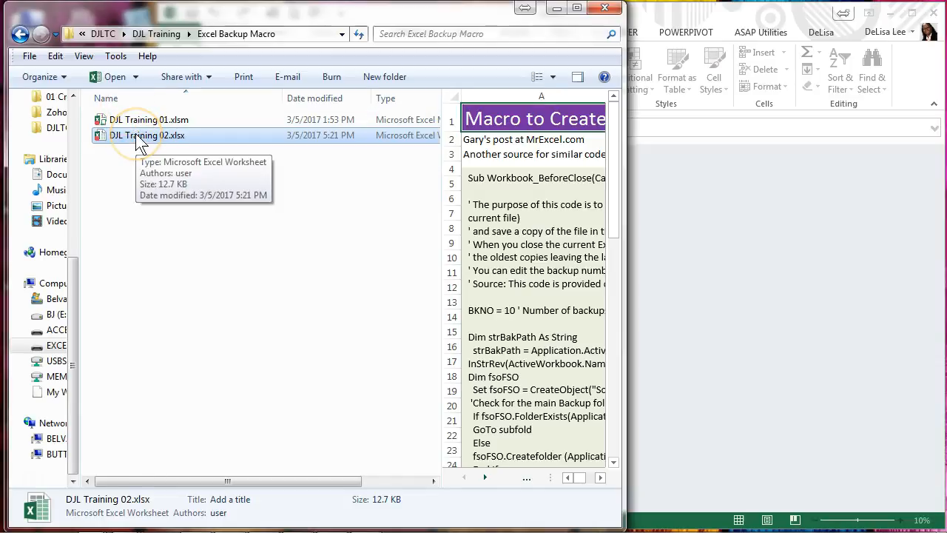
# - Open DJL Training 02.xlsx and select the backup-on-close macro code on its Notes sheet for copying
pyautogui.doubleClick(145, 135)
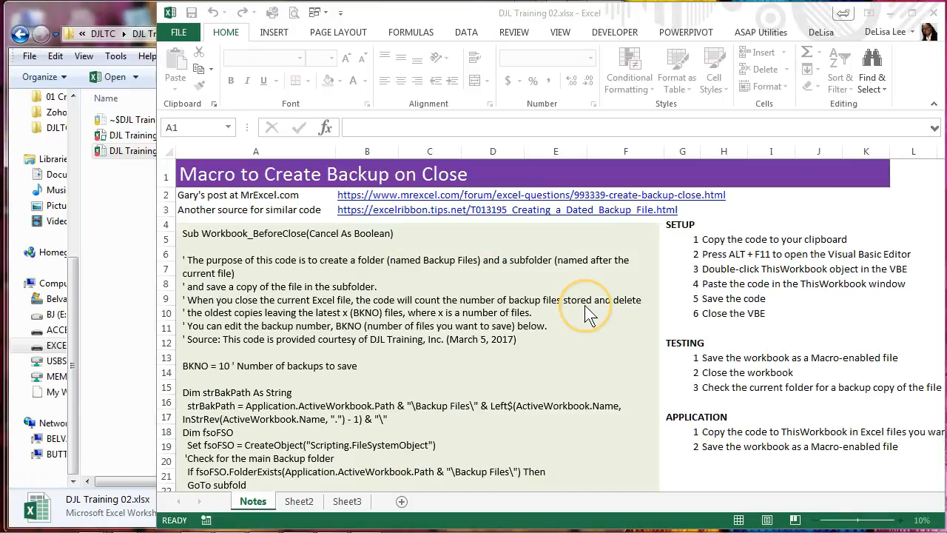
pyautogui.moveTo(270, 362)
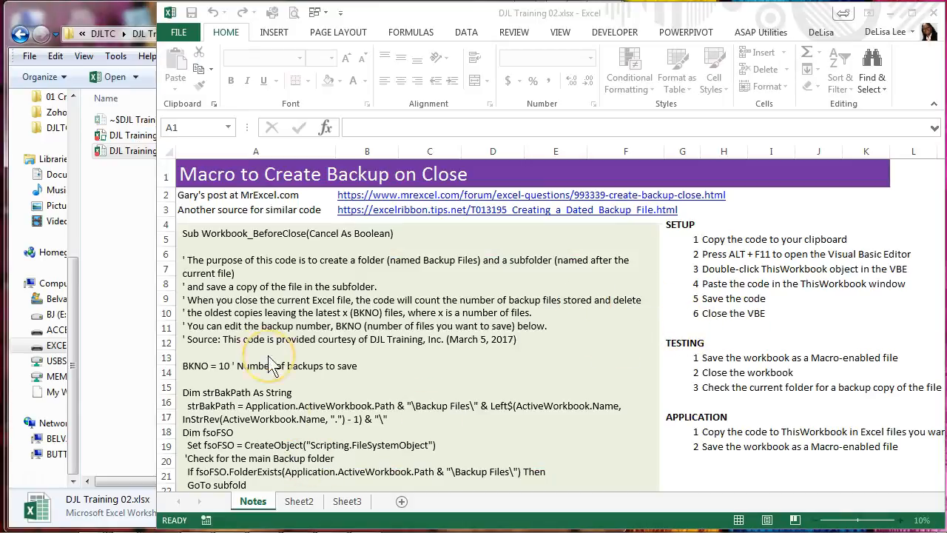
pyautogui.click(254, 174)
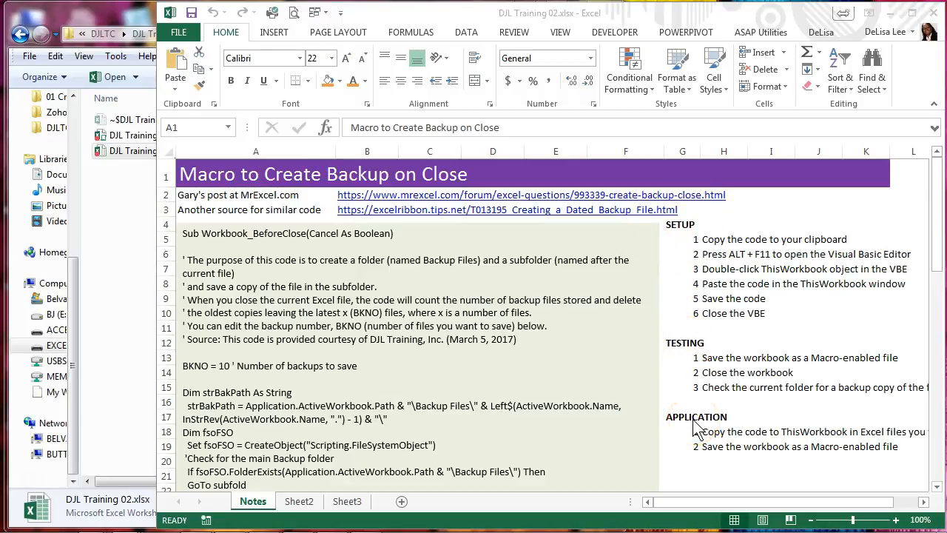
pyautogui.moveTo(695, 429)
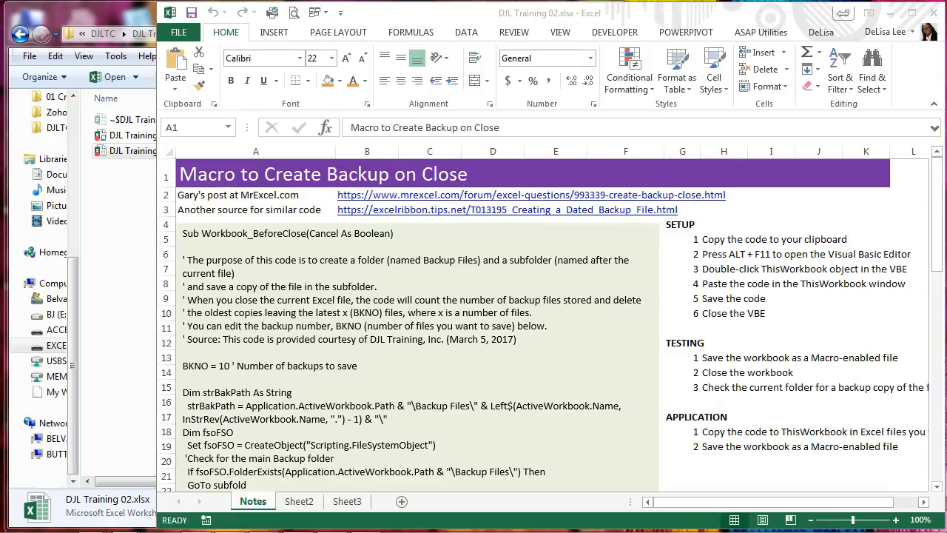
pyautogui.click(255, 173)
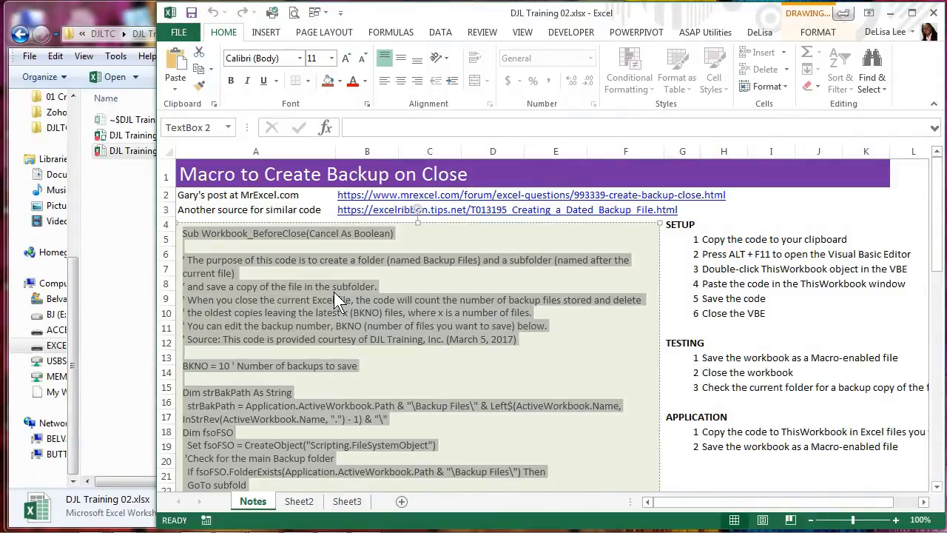
# - Launch the Visual Basic Editor and select ThisWorkbook under VBAProject (DJL Training 02.xlsx)
pyautogui.click(255, 174)
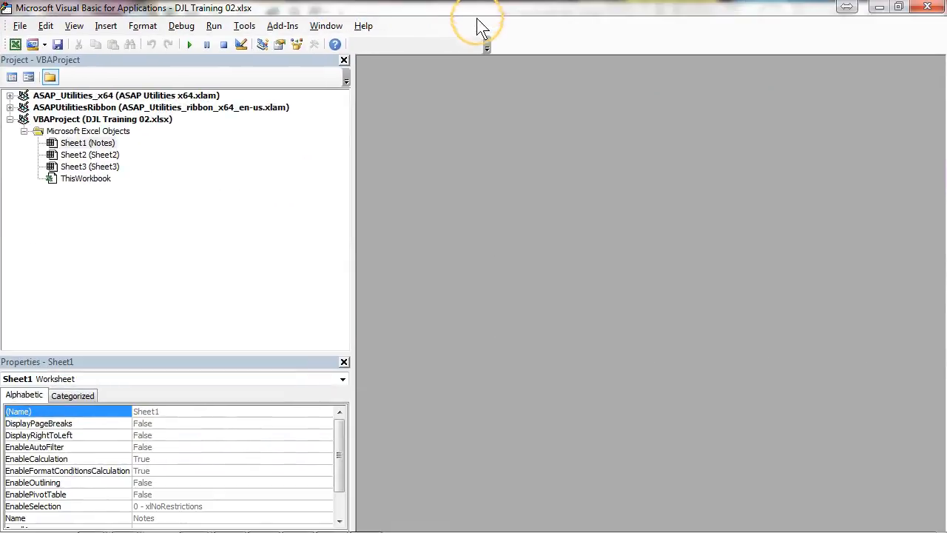
pyautogui.moveTo(161, 242)
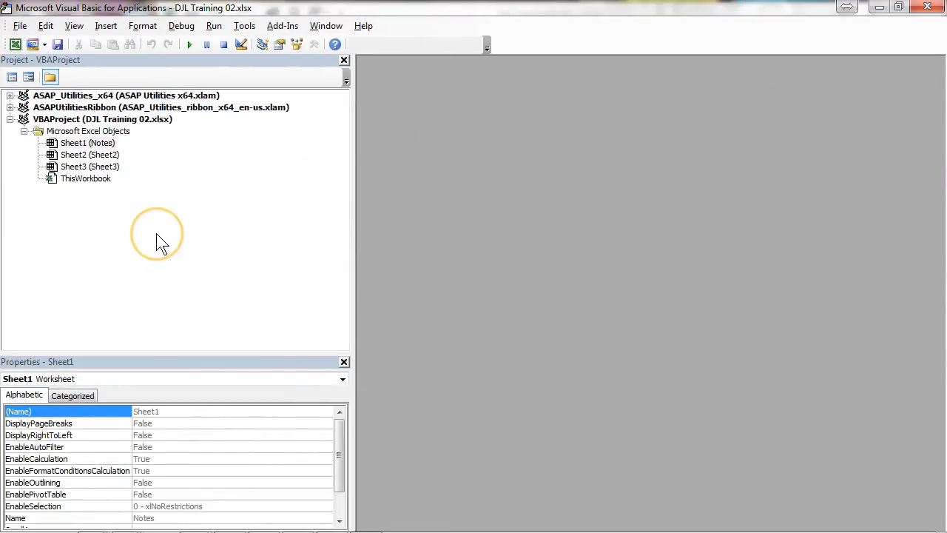
pyautogui.moveTo(101, 187)
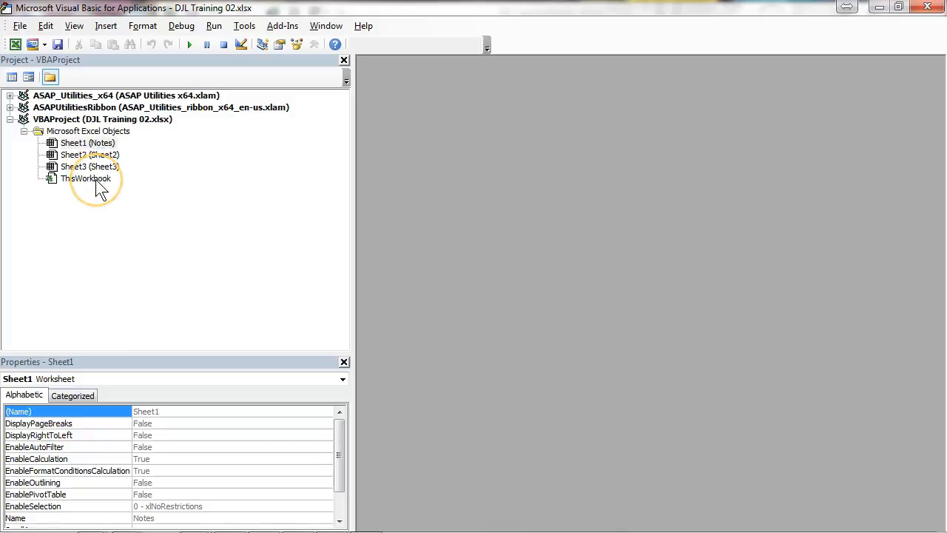
pyautogui.click(86, 177)
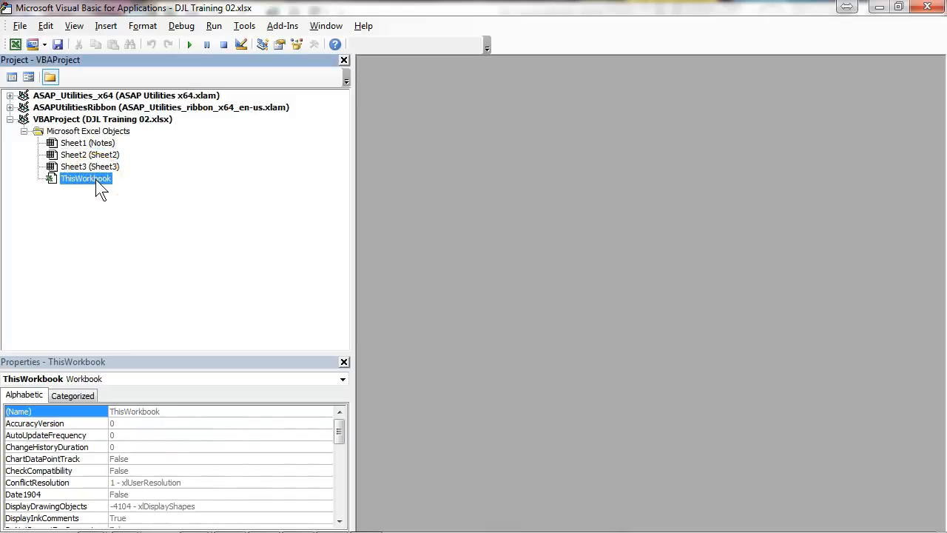
# - Paste the copied macro code into the ThisWorkbook code window via the right-click menu
pyautogui.doubleClick(86, 177)
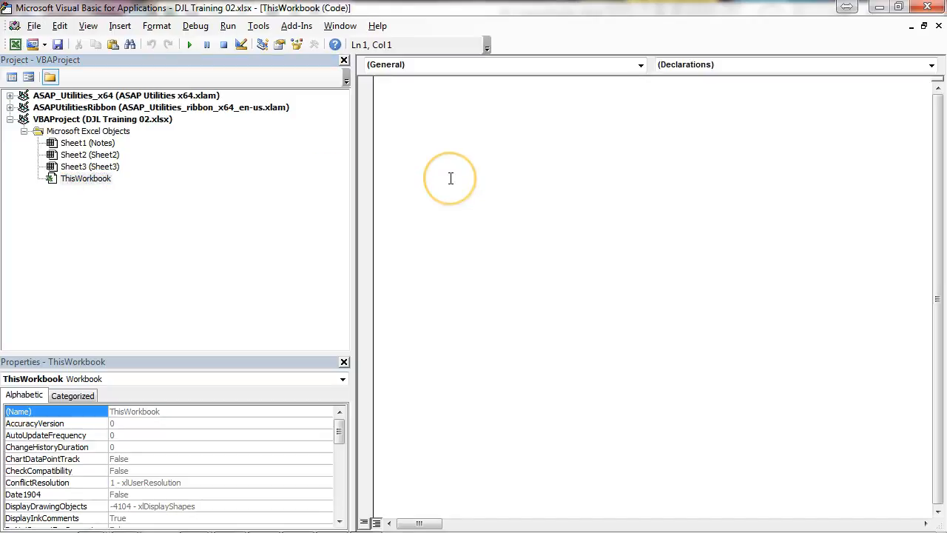
pyautogui.rightClick(450, 178)
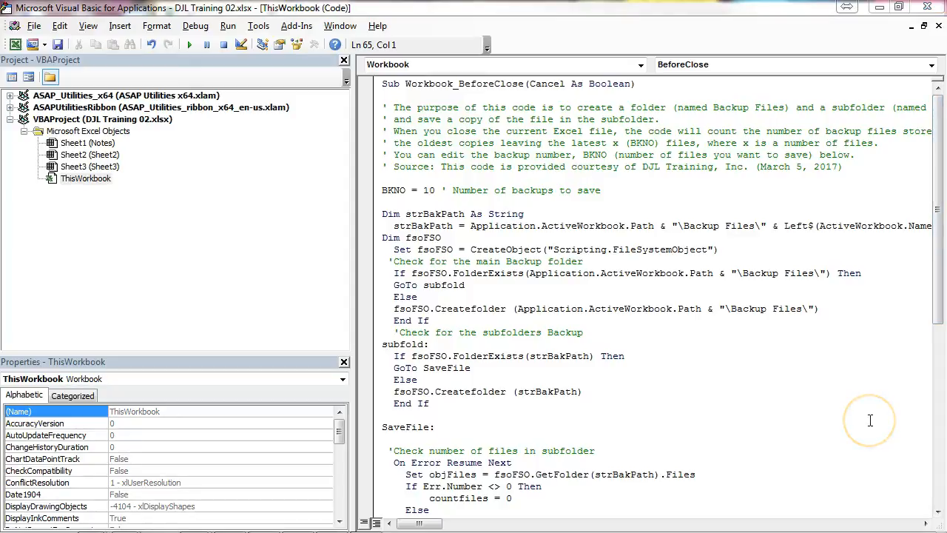
pyautogui.moveTo(870, 420)
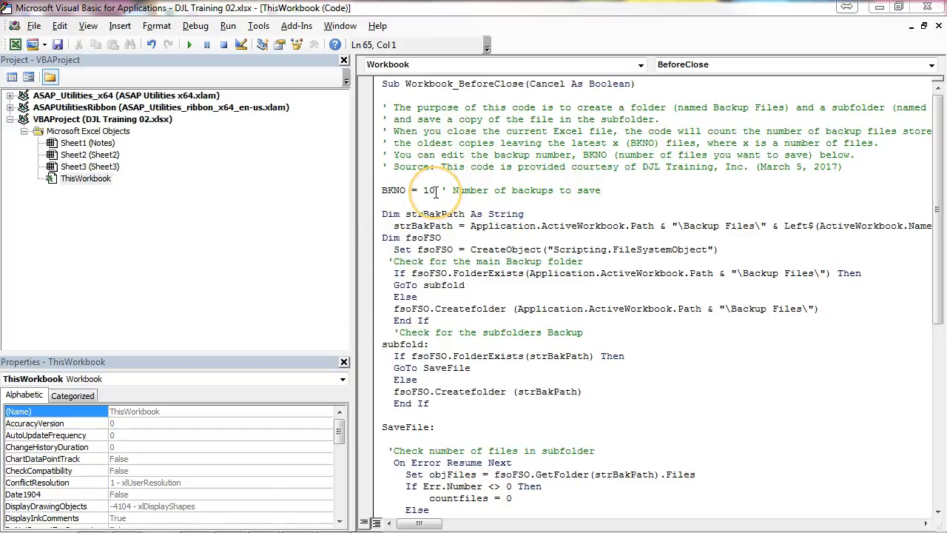
# - Keep the macro's number of backups to save set to 10
pyautogui.doubleClick(428, 189)
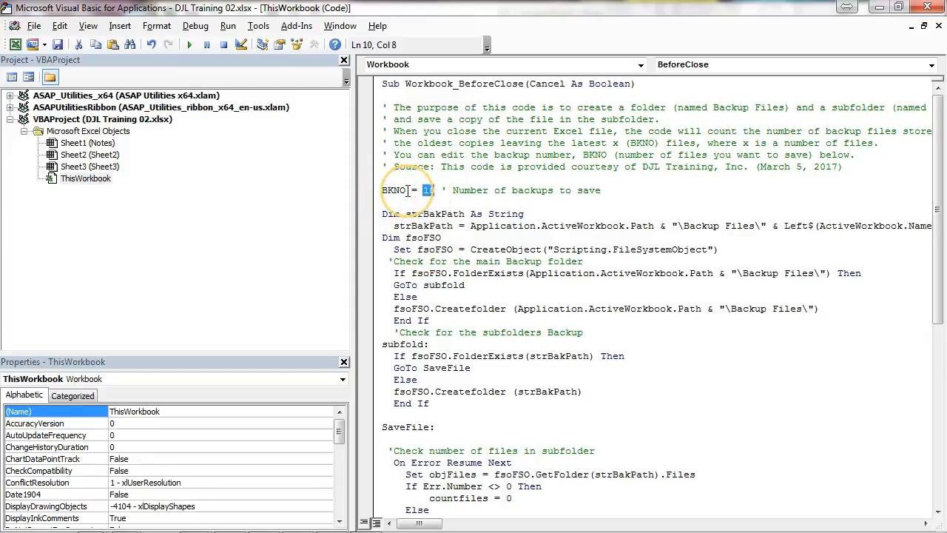
pyautogui.write('10')
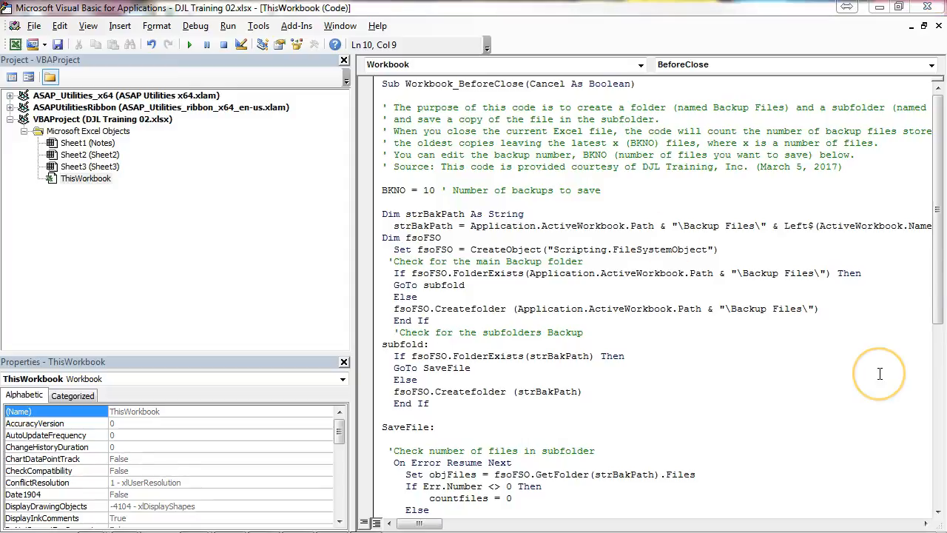
pyautogui.moveTo(424, 185)
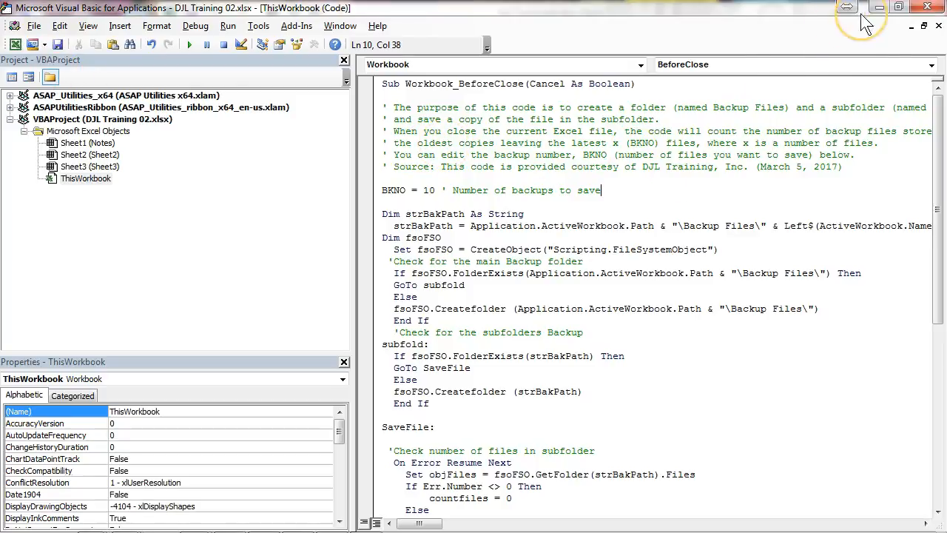
pyautogui.moveTo(857, 28)
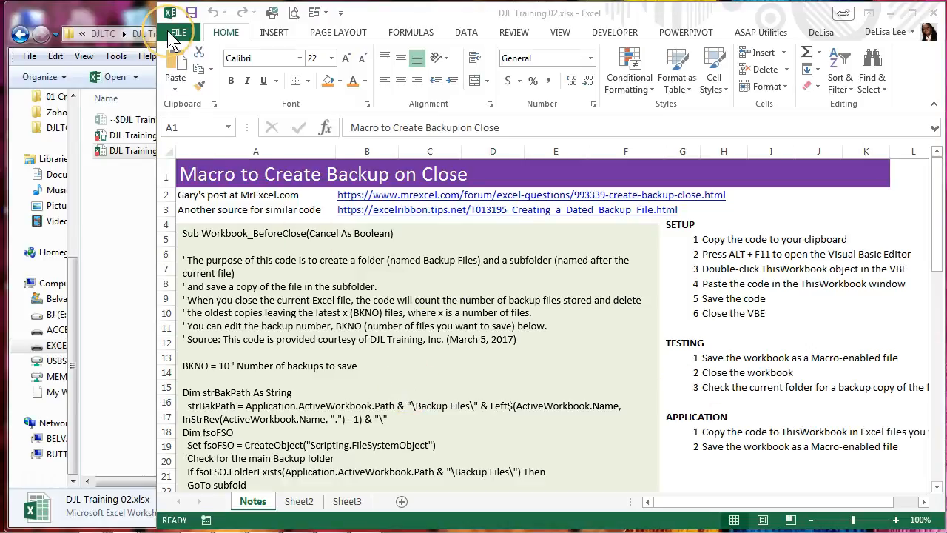
# - Start Save As for DJL Training 02 into the Excel Backup Macro folder
pyautogui.click(178, 33)
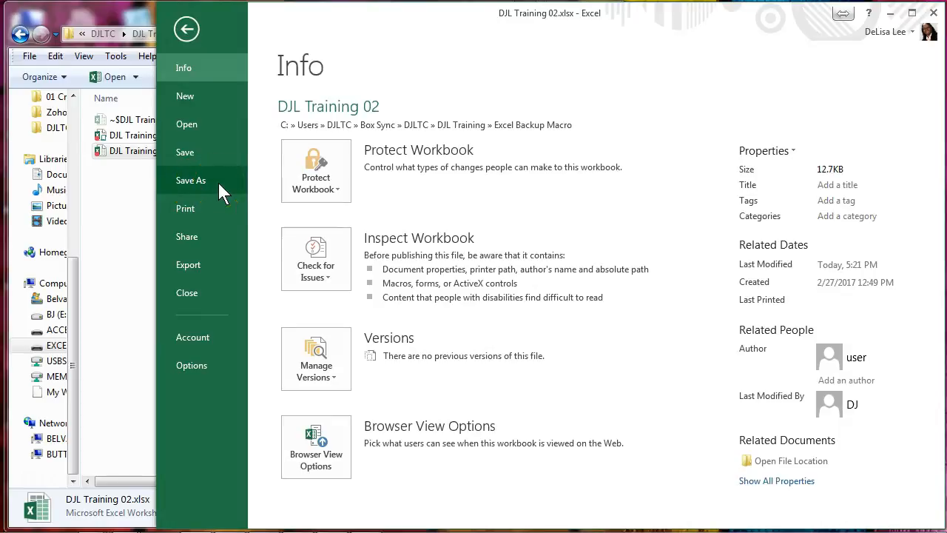
pyautogui.click(191, 180)
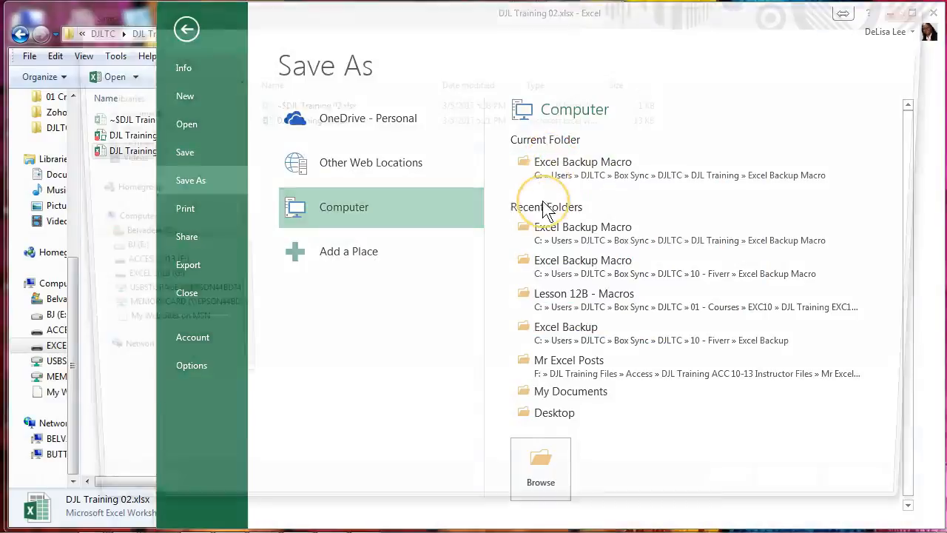
pyautogui.click(583, 162)
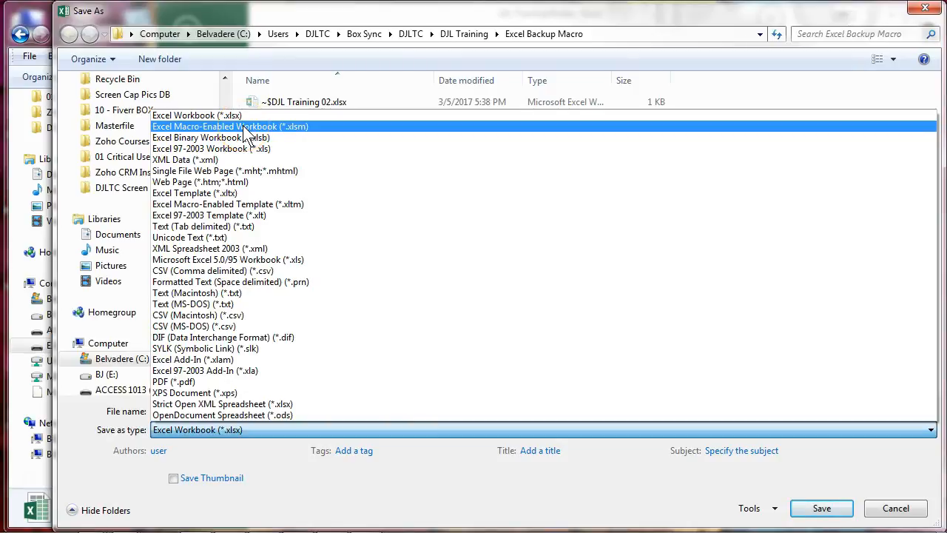
# - Save the workbook as Excel Macro-Enabled Workbook DJL Training 02.xlsm
pyautogui.click(231, 126)
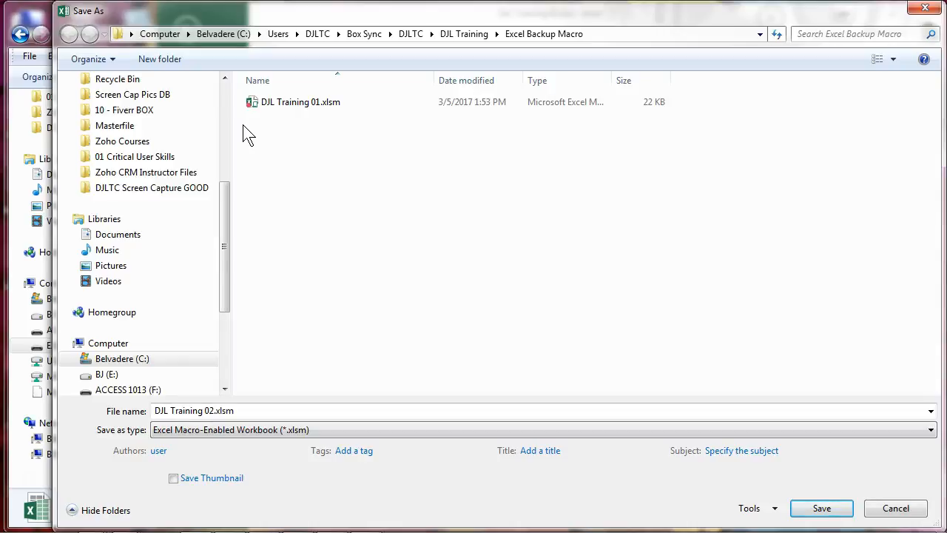
pyautogui.moveTo(259, 139)
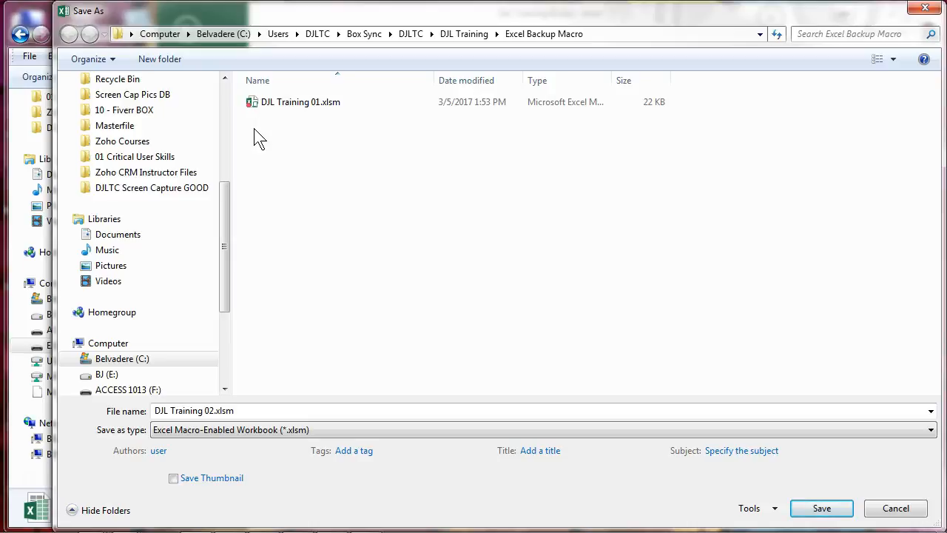
pyautogui.click(822, 508)
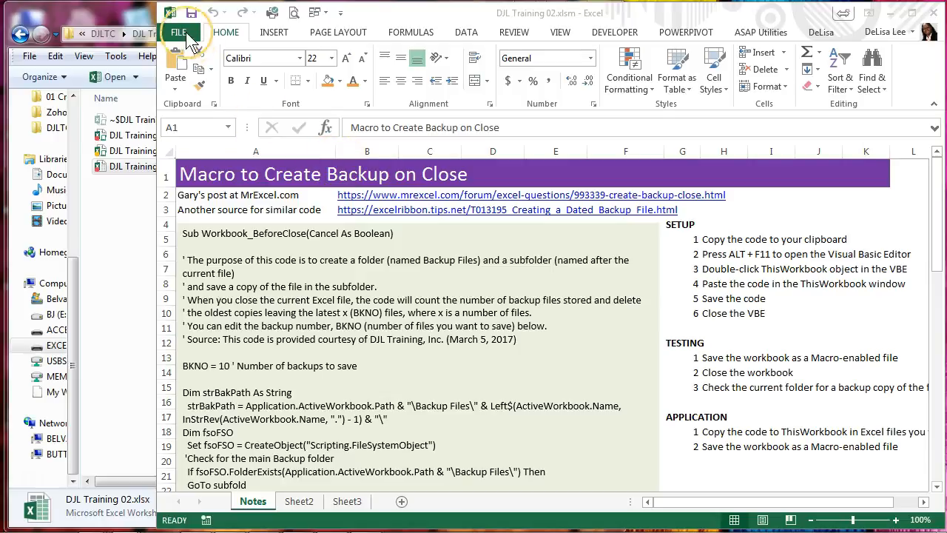
# - Close DJL Training 02.xlsm so the macro creates its dated backup
pyautogui.click(179, 33)
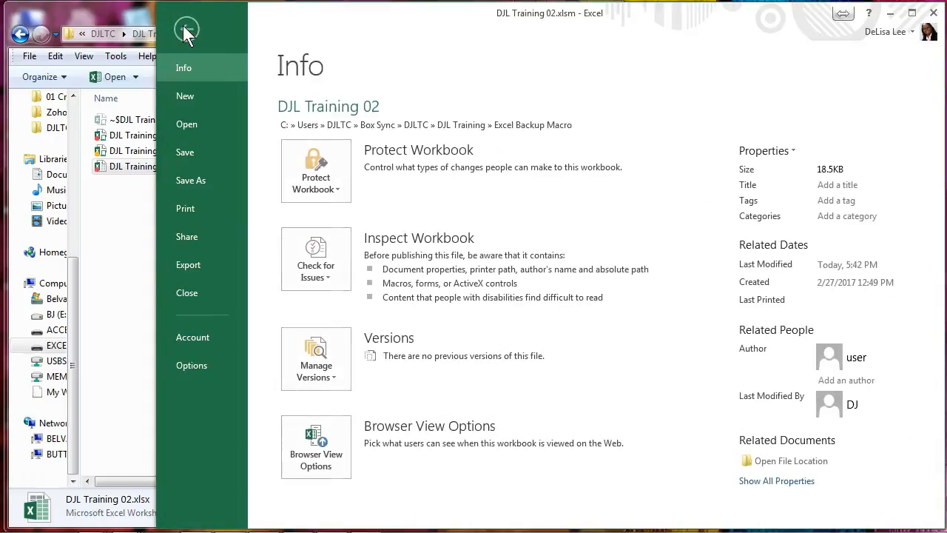
pyautogui.click(187, 31)
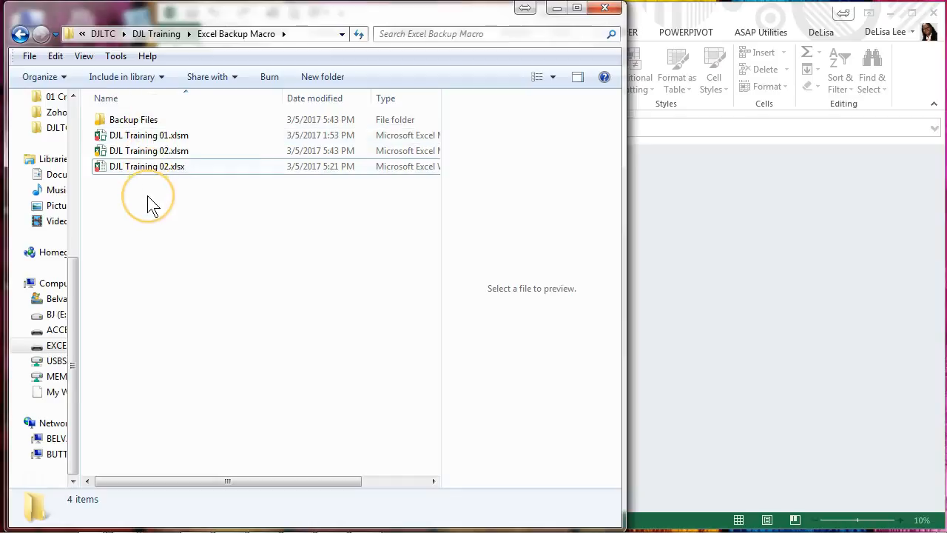
# - In Explorer, select DJL Training 02.xlsm and the old .xlsx beside the new Backup Files folder
pyautogui.click(148, 151)
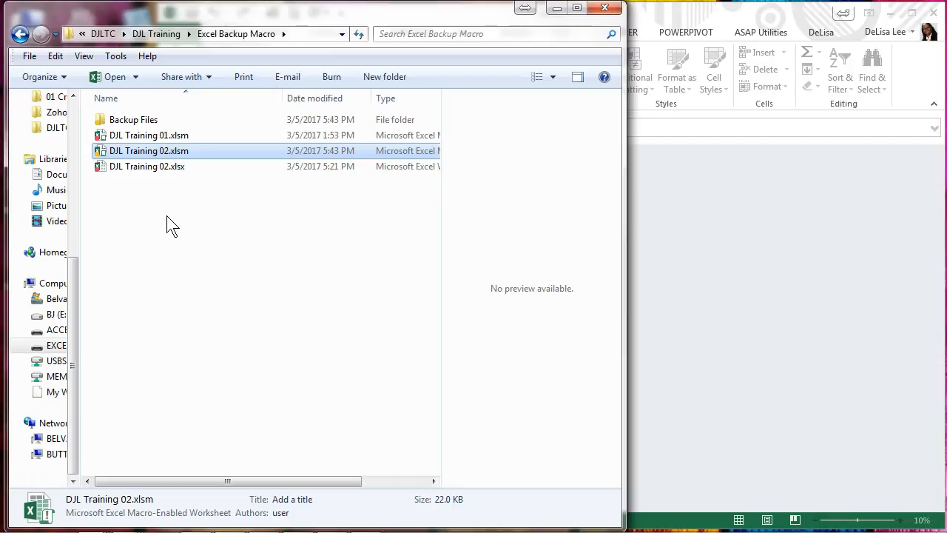
pyautogui.click(147, 166)
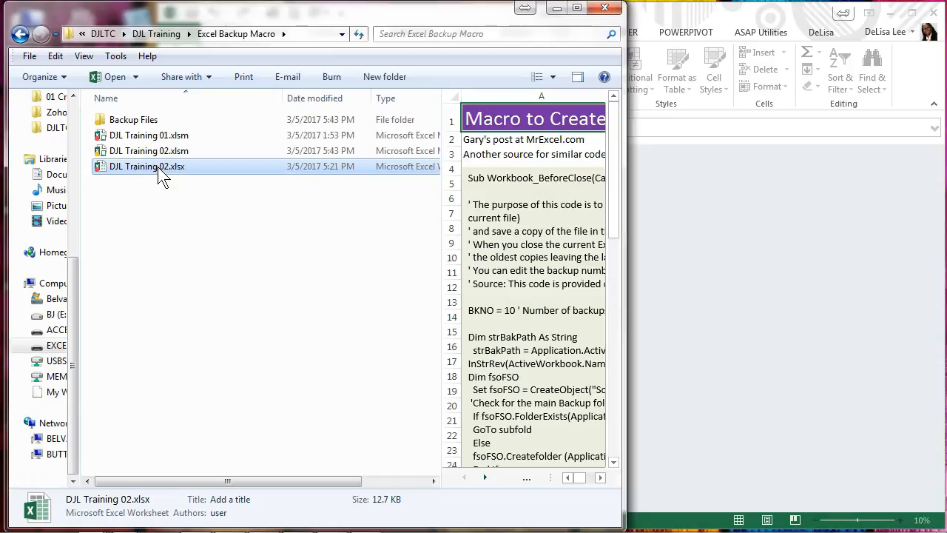
# - Rename the old workbook to x DJL Training 02.xlsx with an x prefix
pyautogui.click(147, 166)
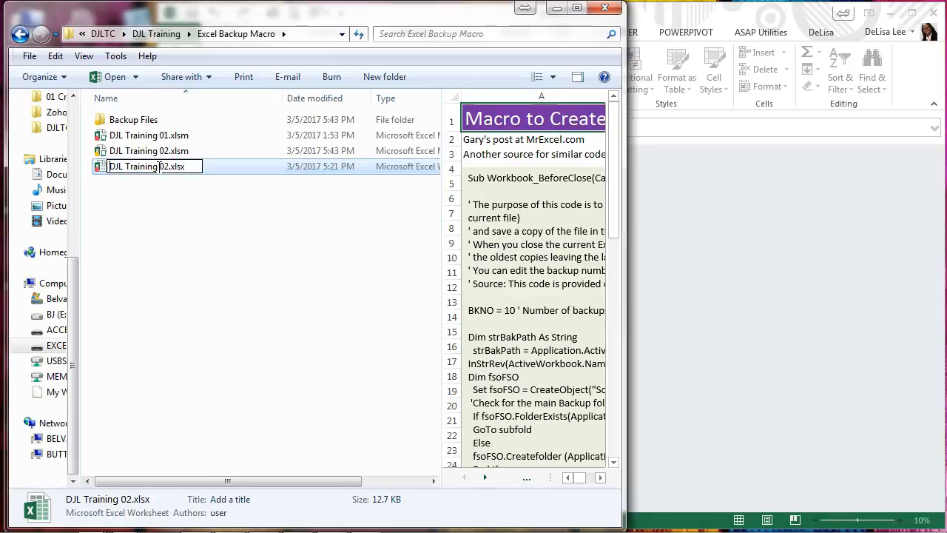
pyautogui.write('x')
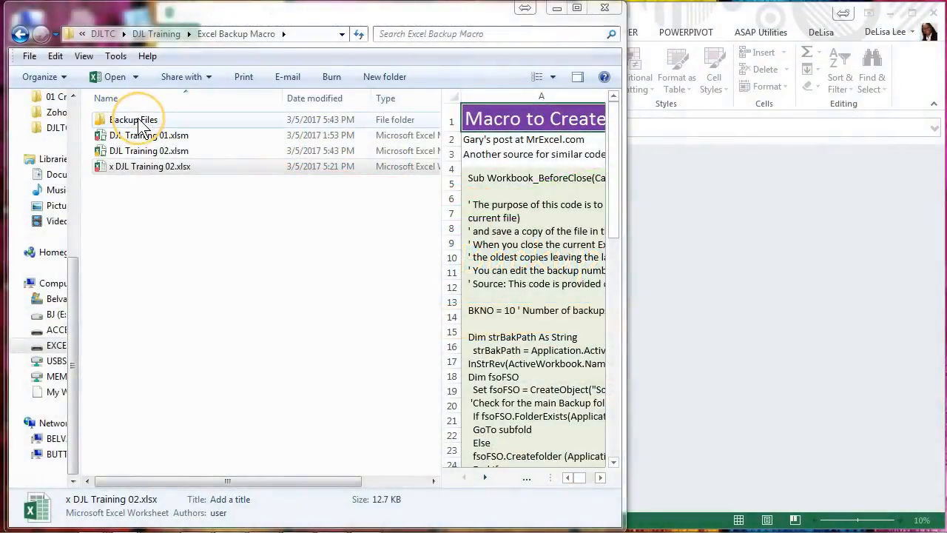
pyautogui.doubleClick(133, 119)
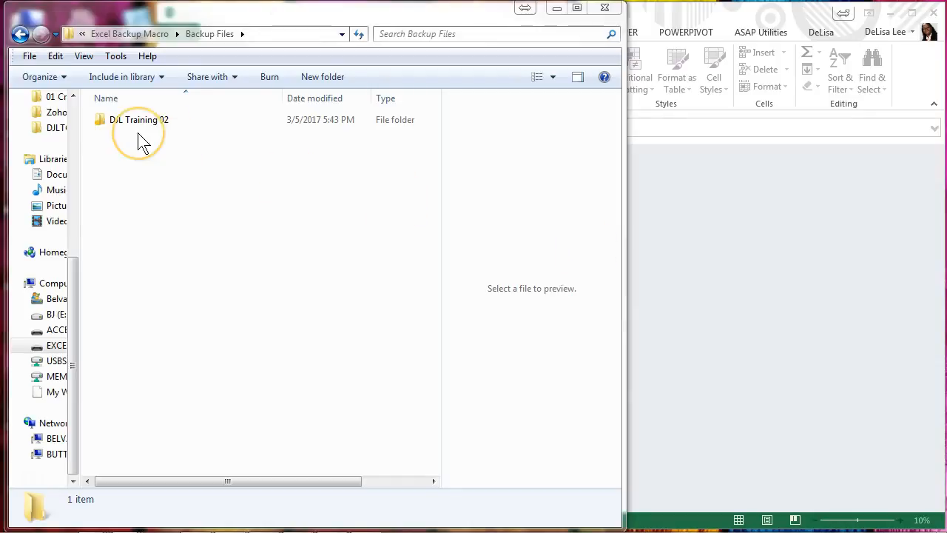
pyautogui.doubleClick(139, 119)
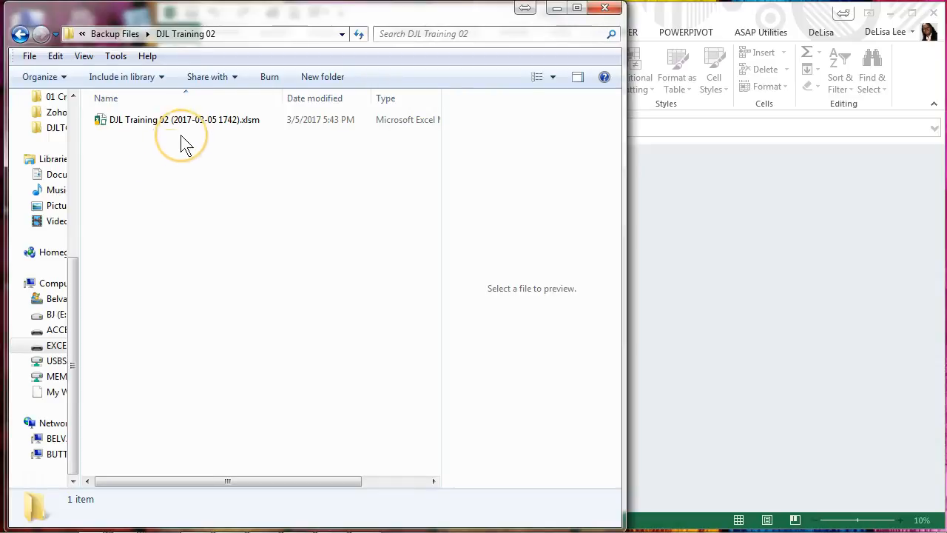
pyautogui.click(183, 118)
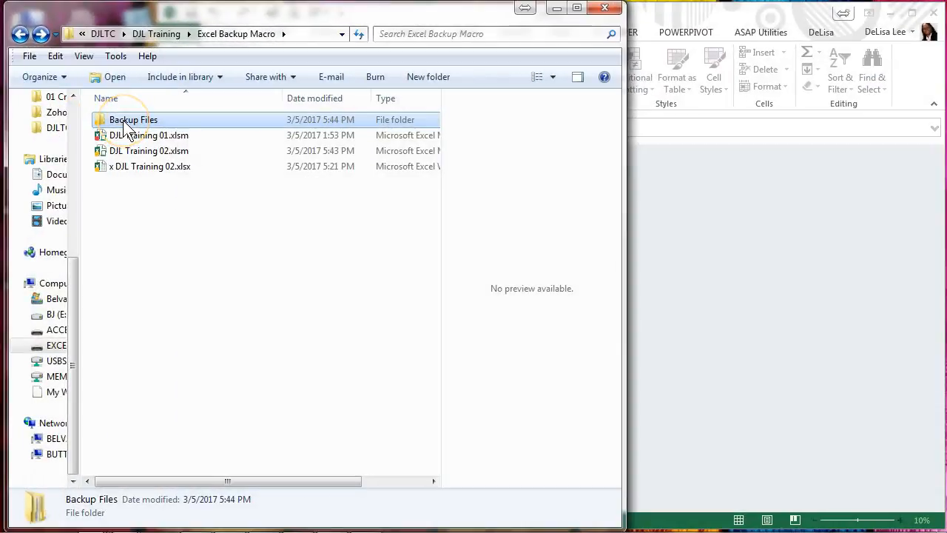
pyautogui.doubleClick(133, 119)
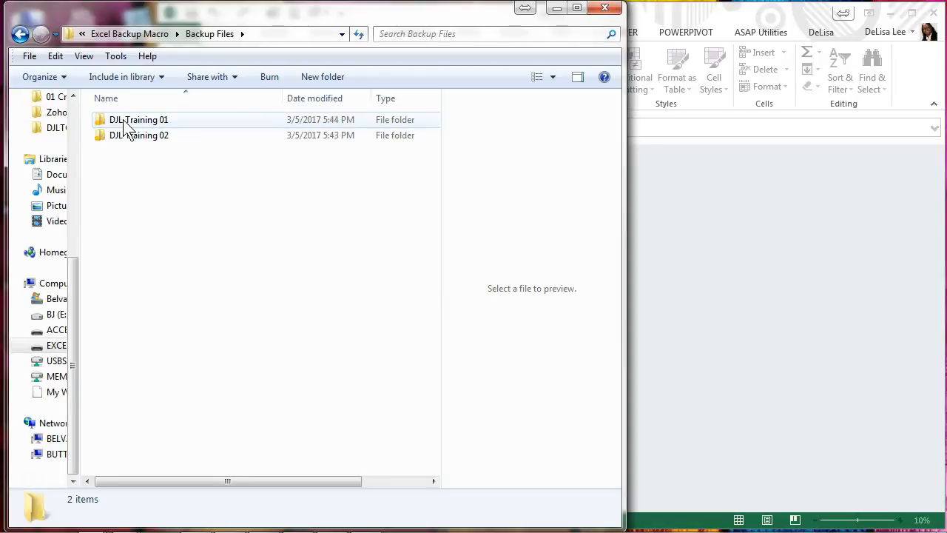
pyautogui.click(139, 118)
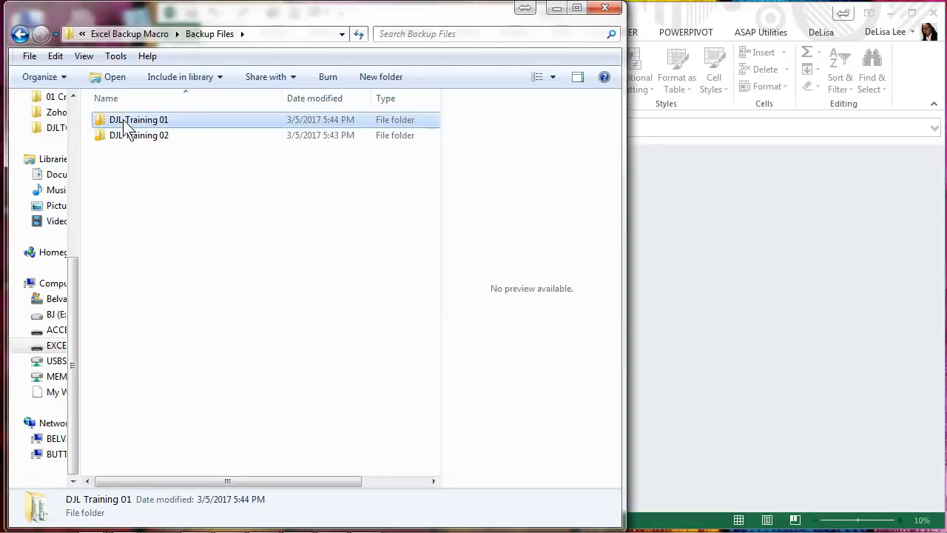
pyautogui.doubleClick(139, 118)
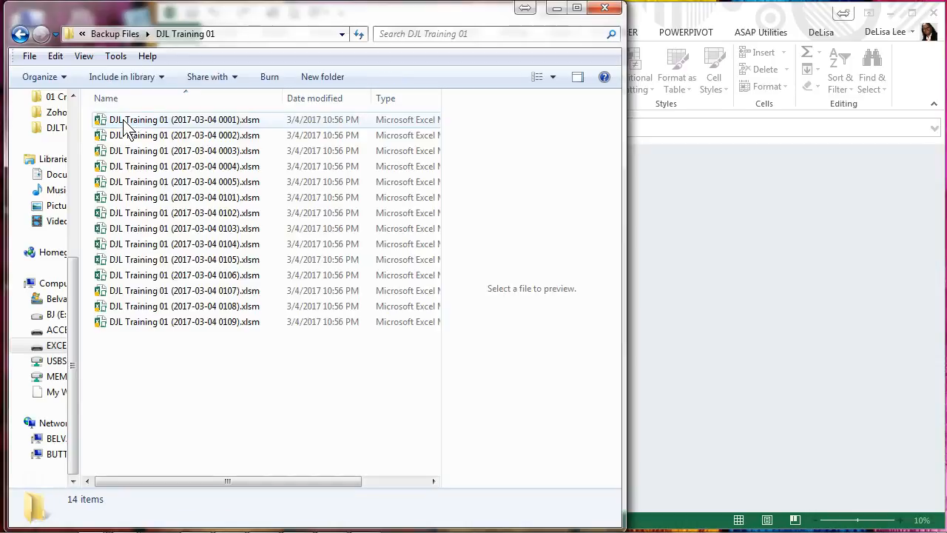
pyautogui.moveTo(192, 134)
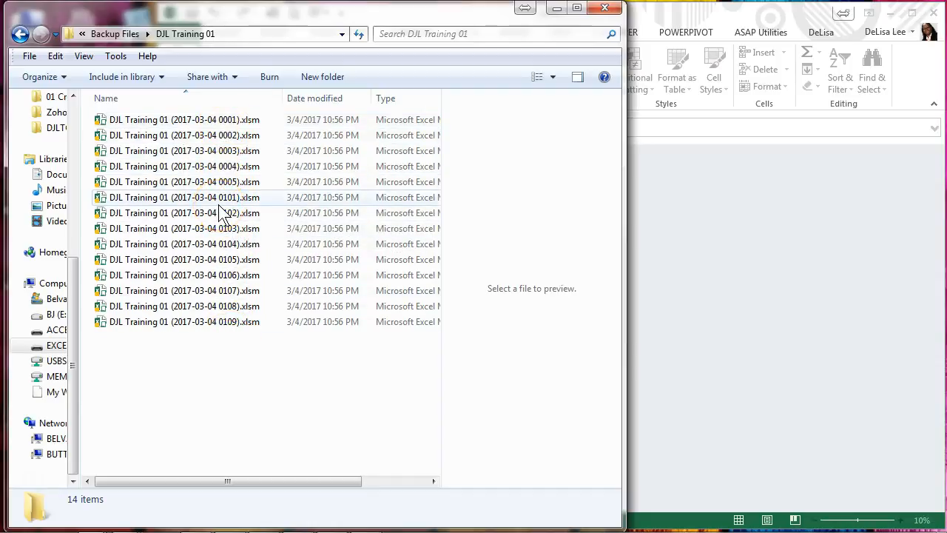
pyautogui.moveTo(185, 321)
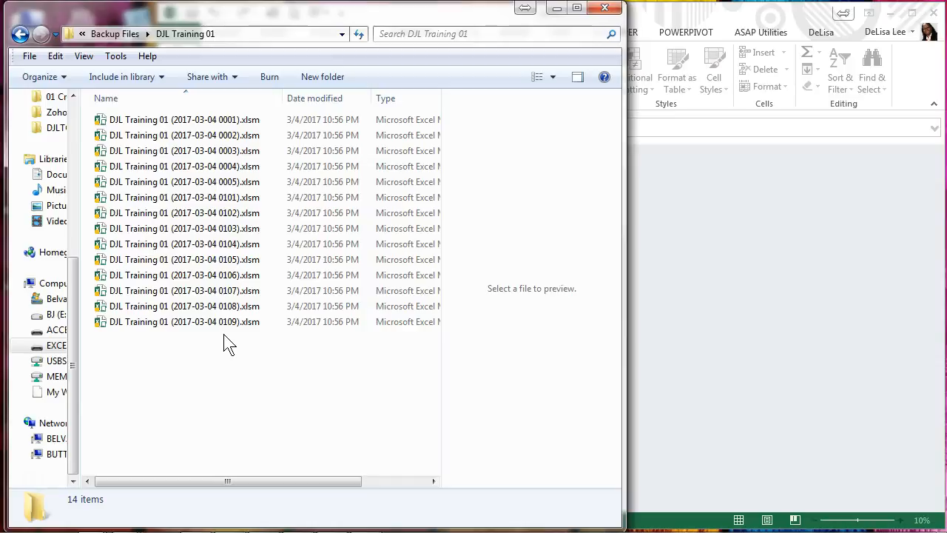
pyautogui.click(184, 119)
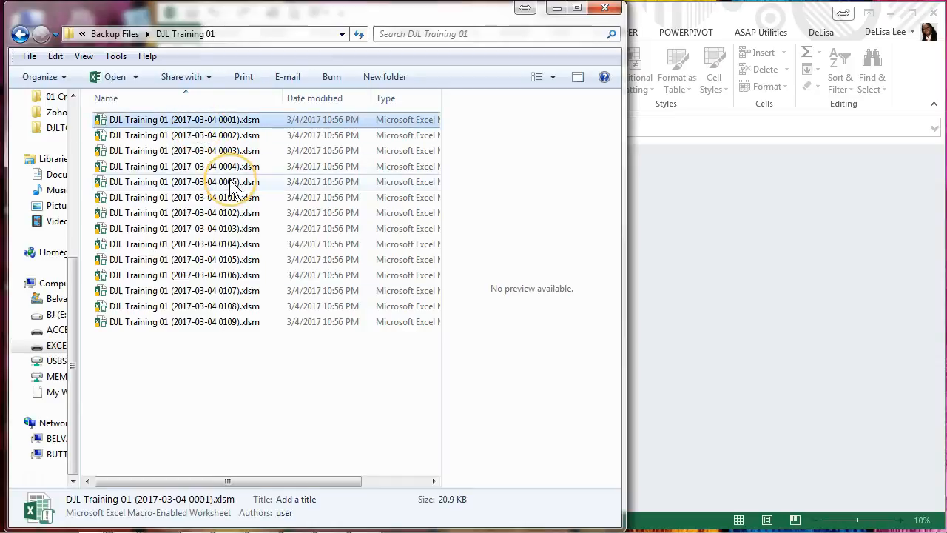
pyautogui.click(184, 181)
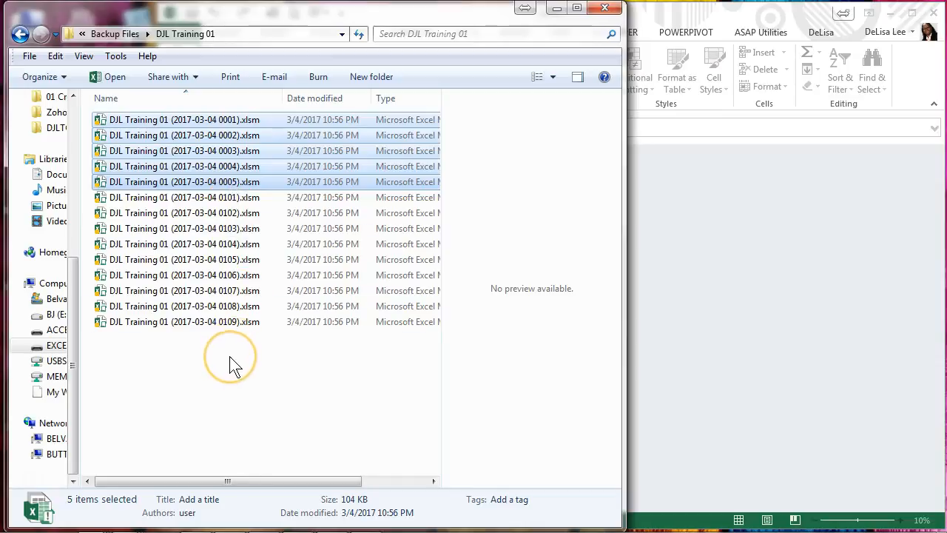
pyautogui.click(21, 32)
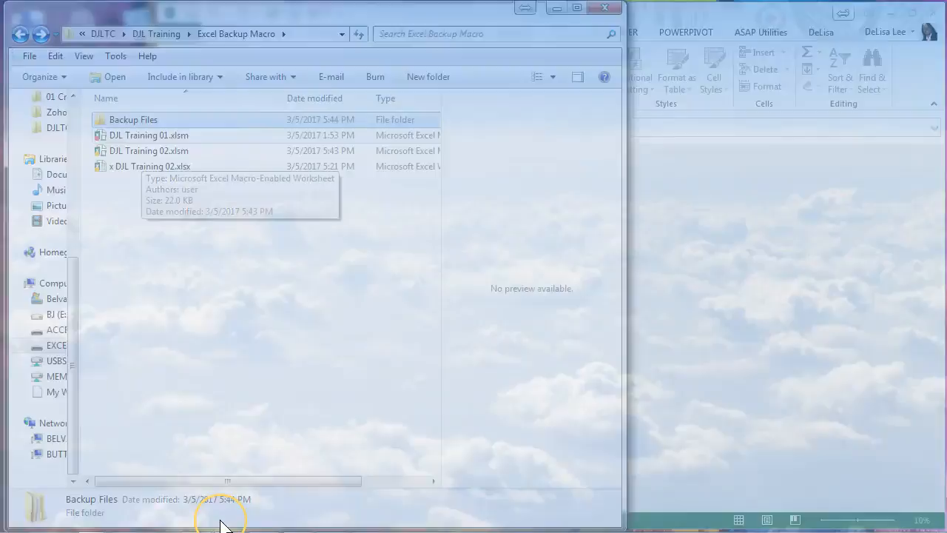
# - Open DJL Training 01.xlsm and close it again to save a fresh backup
pyautogui.doubleClick(148, 134)
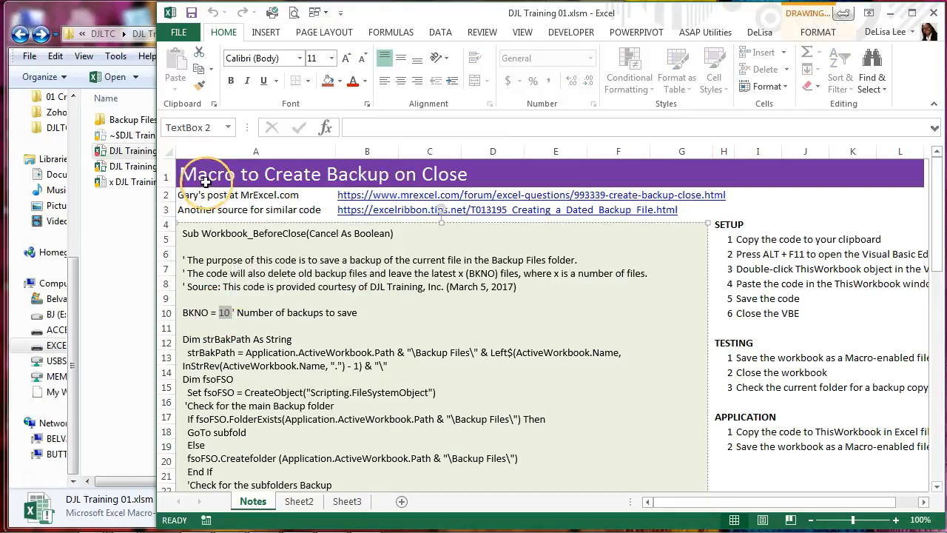
pyautogui.click(254, 175)
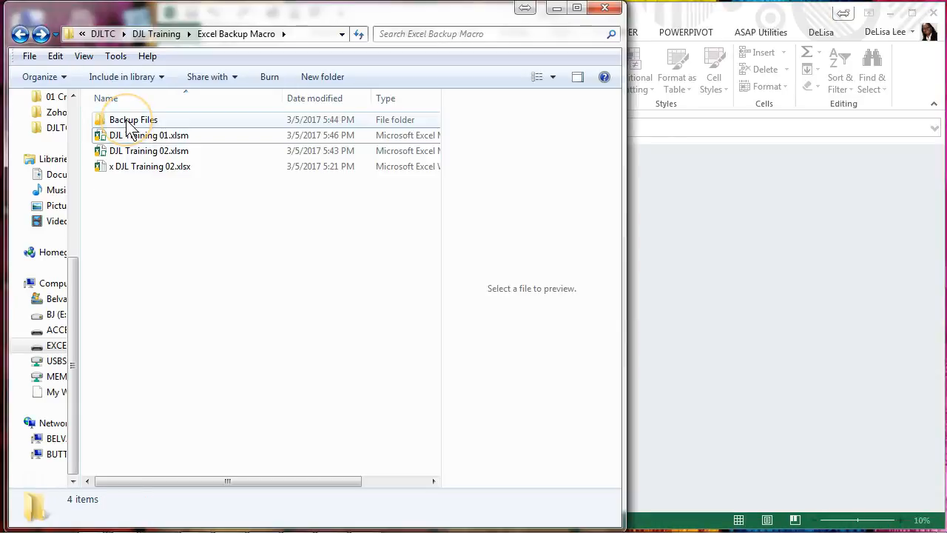
pyautogui.doubleClick(133, 119)
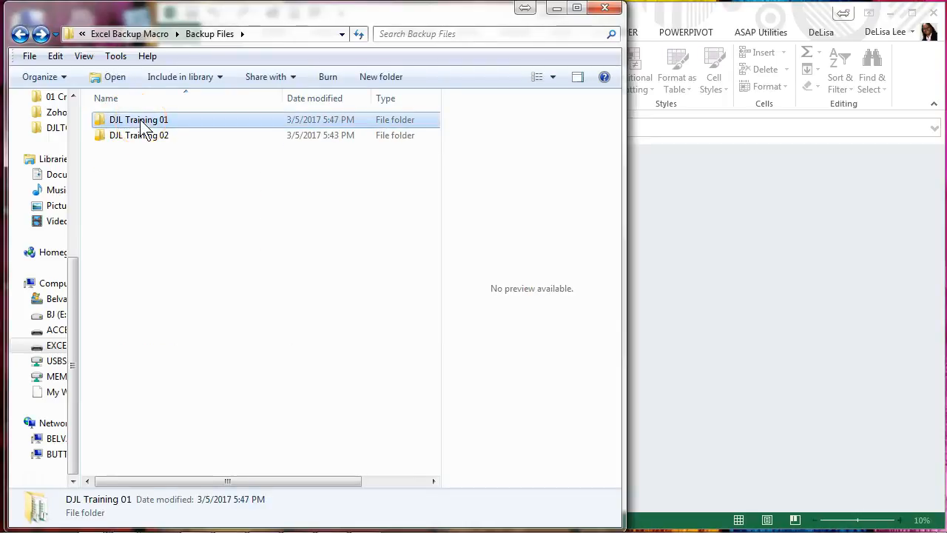
pyautogui.doubleClick(140, 119)
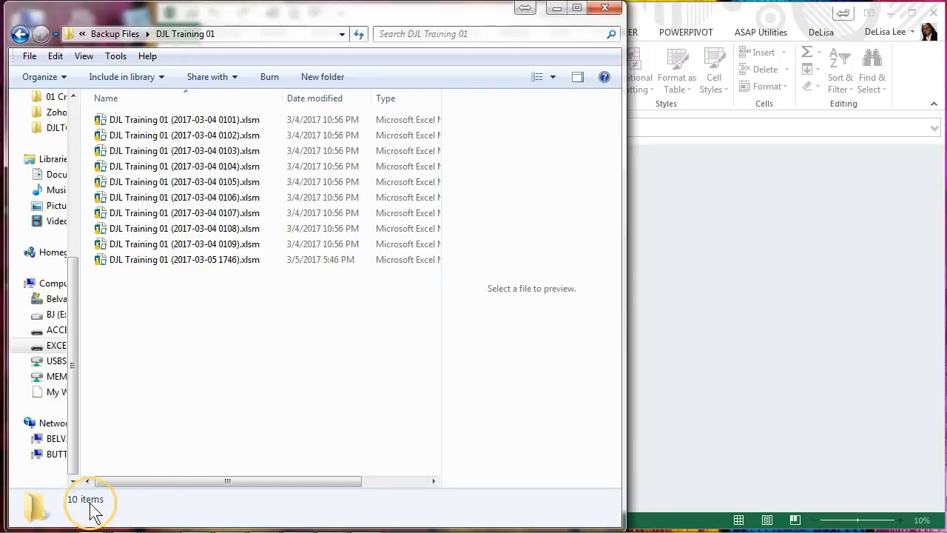
pyautogui.moveTo(215, 348)
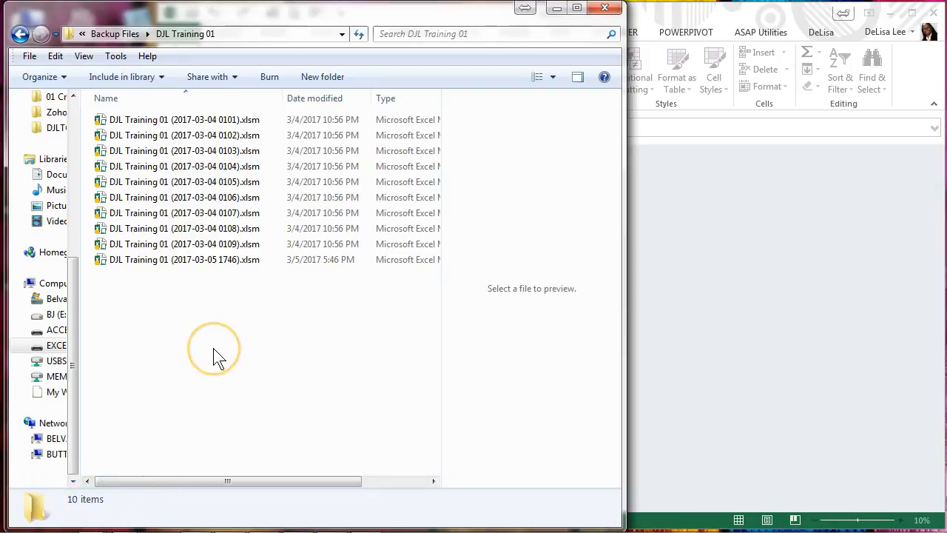
pyautogui.moveTo(326, 353)
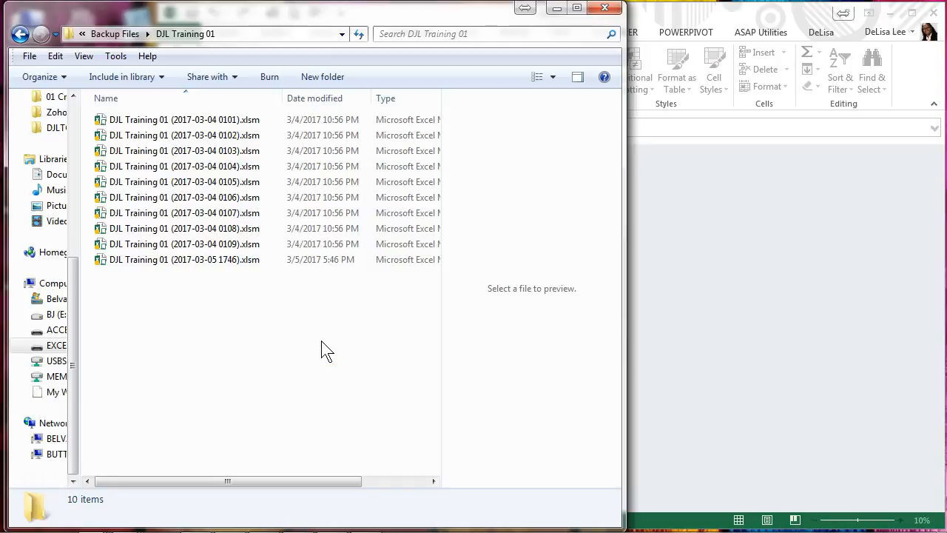